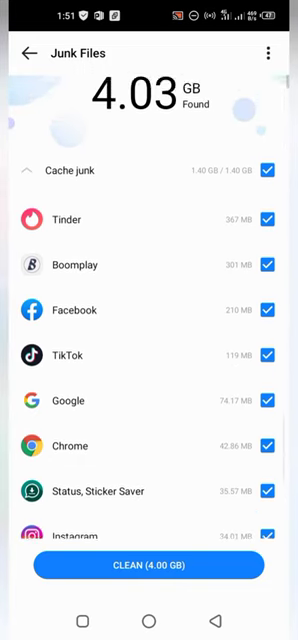
Scroll through the Junk Files list to review each app's cache junk within the 4.03 GB total.
scroll(down, 3)
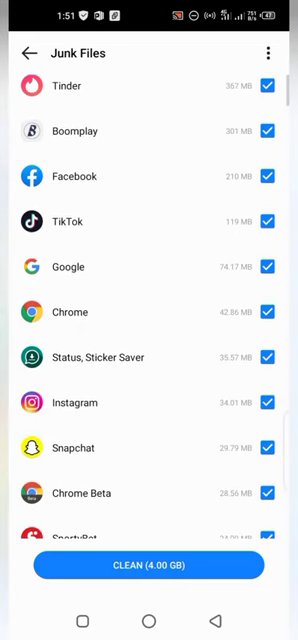
scroll(down, 3)
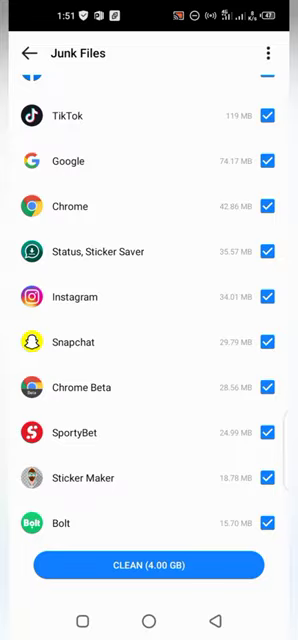
scroll(down, 3)
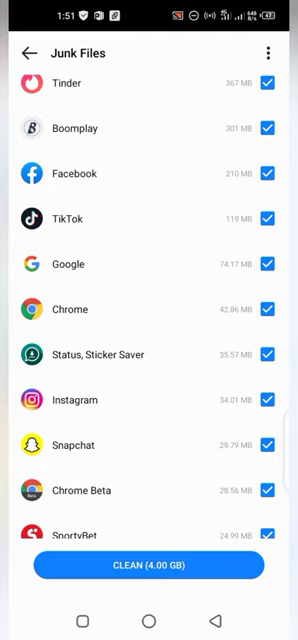
scroll(down, 3)
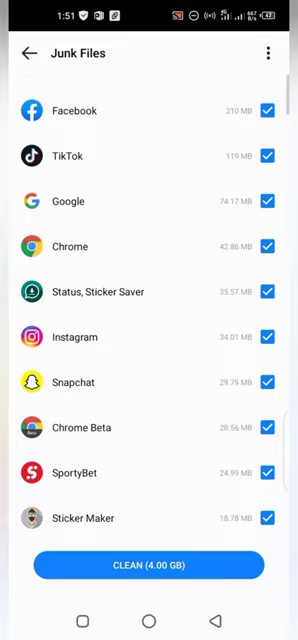
scroll(down, 3)
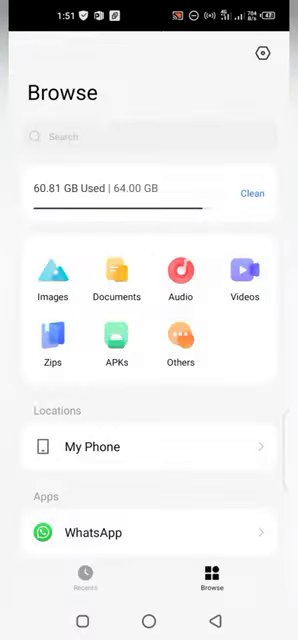
Leave the file manager and bring up KineMaster's shortcut menu on the home screen.
scroll(down, 3)
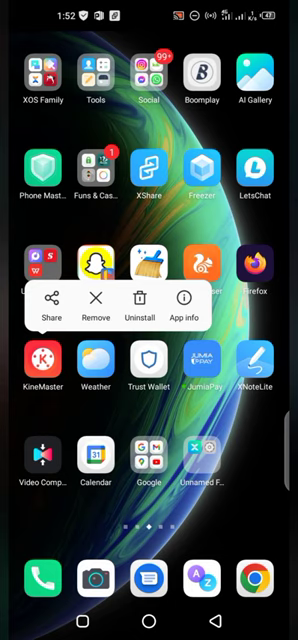
Go from KineMaster's App info to its Storage & cache page showing 177 MB total and 2.56 MB cache.
click(180, 318)
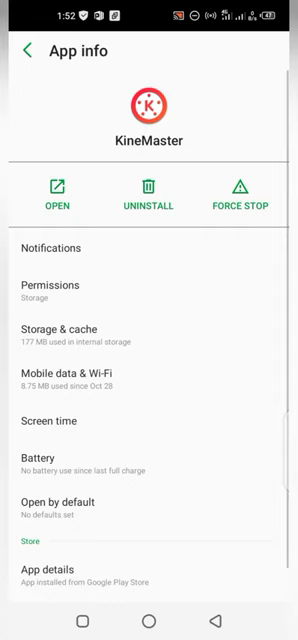
click(148, 336)
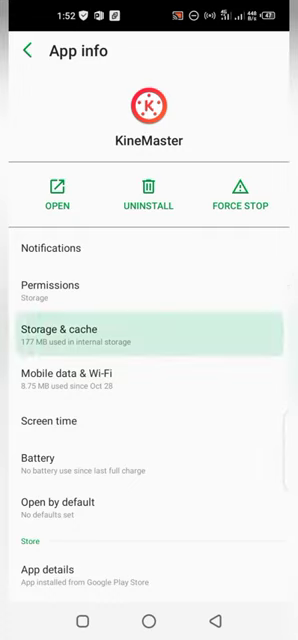
click(84, 334)
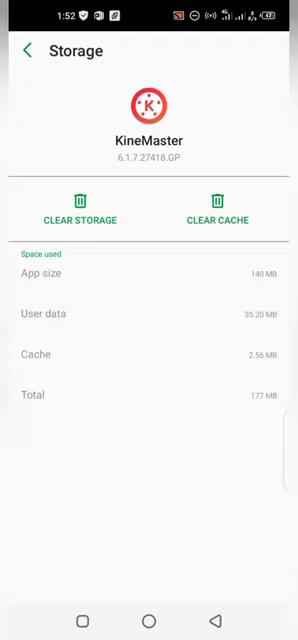
Clear KineMaster's 2.56 MB cache to 0 B, then cancel the Delete app data dialog to keep user data.
click(218, 208)
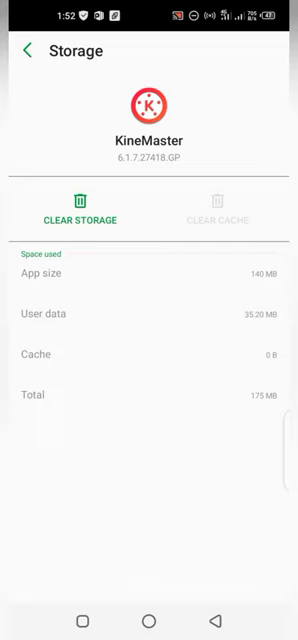
click(80, 212)
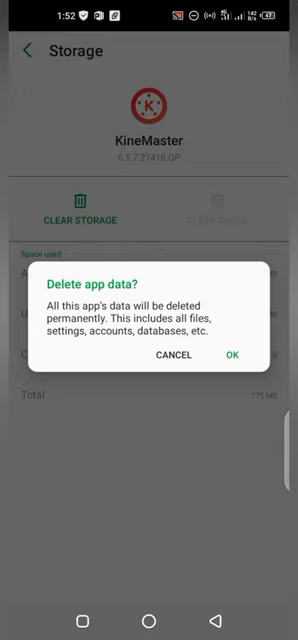
click(236, 356)
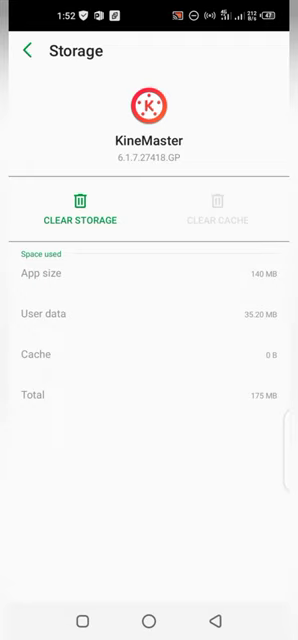